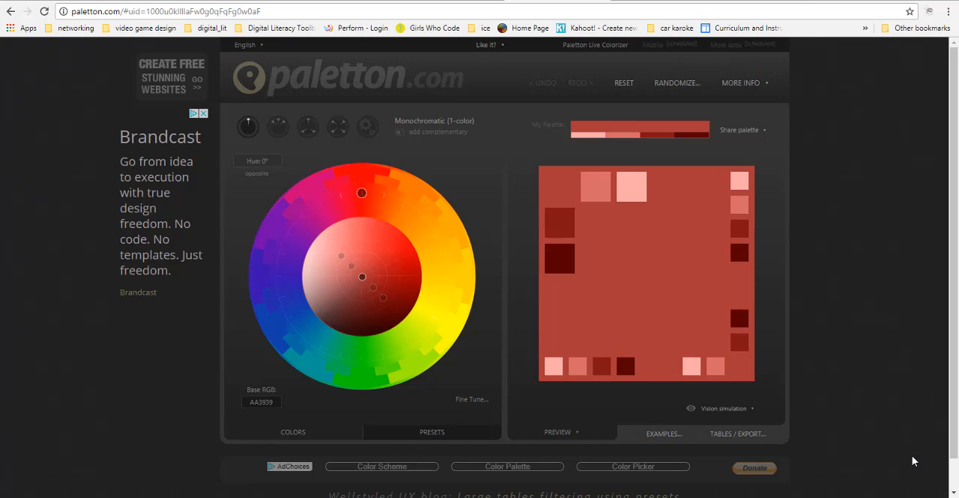
mouse_move(396, 170)
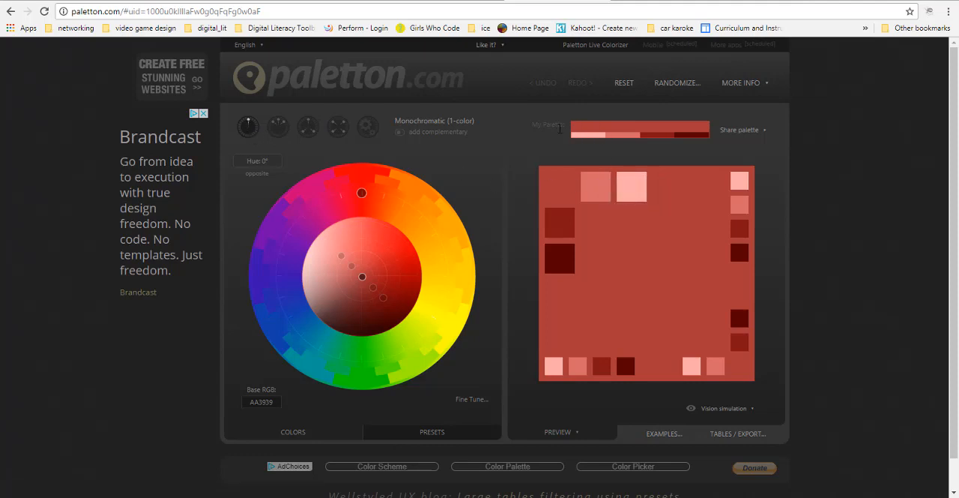
mouse_move(696, 314)
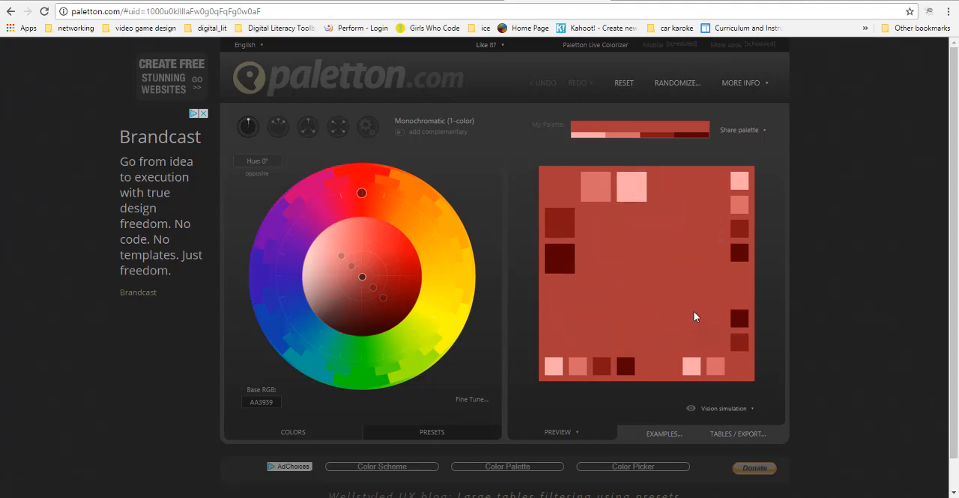
mouse_move(369, 201)
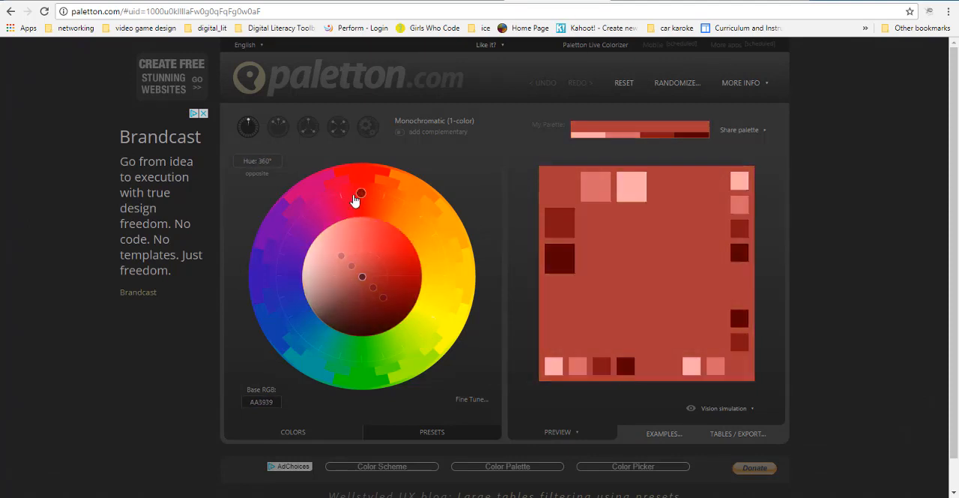
Step: Shift the single-hue base colour from red to blue on the wheel
drag(359, 193, 282, 294)
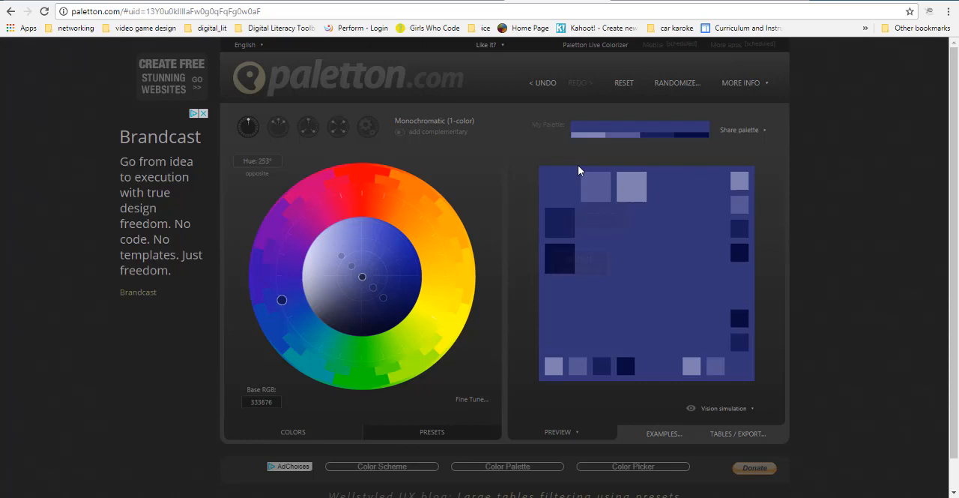
mouse_move(587, 131)
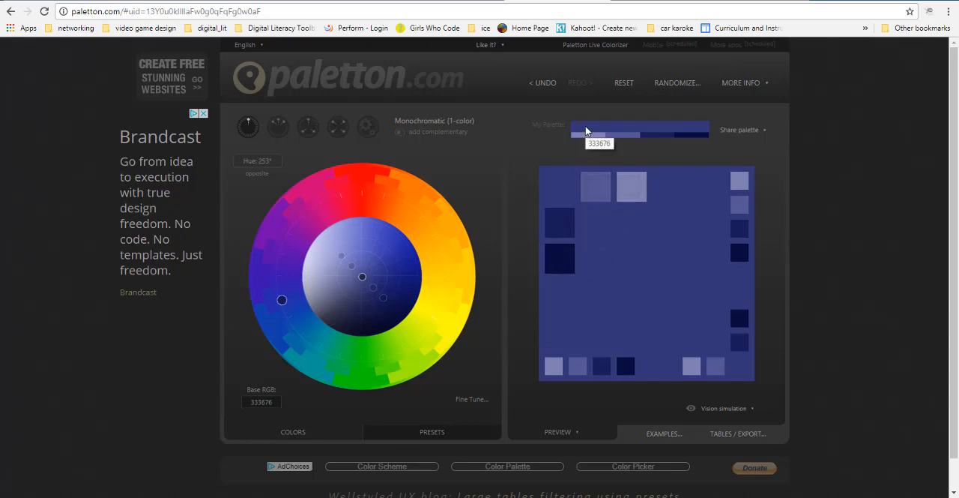
mouse_move(586, 129)
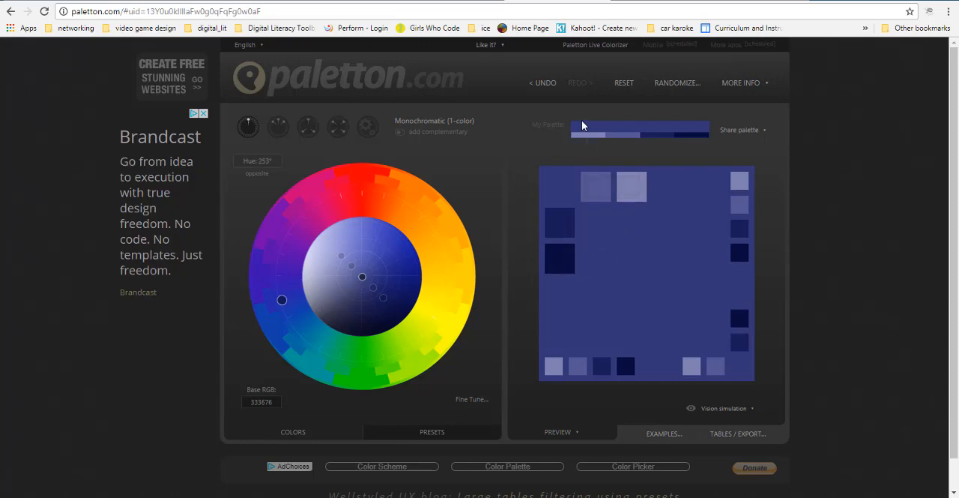
mouse_move(588, 133)
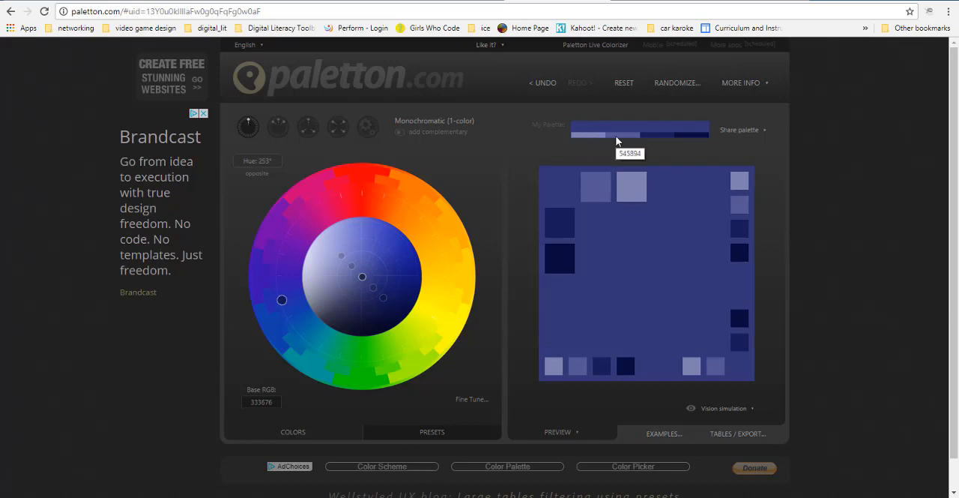
mouse_move(654, 140)
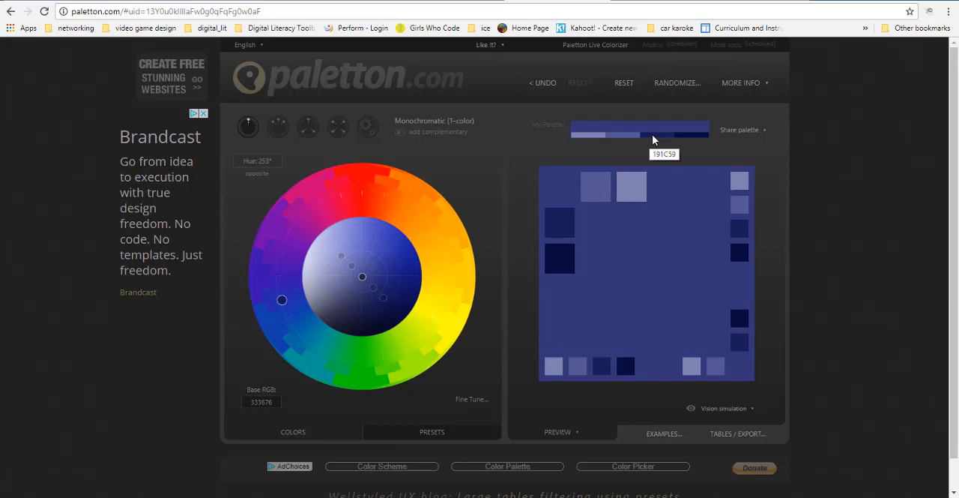
mouse_move(296, 152)
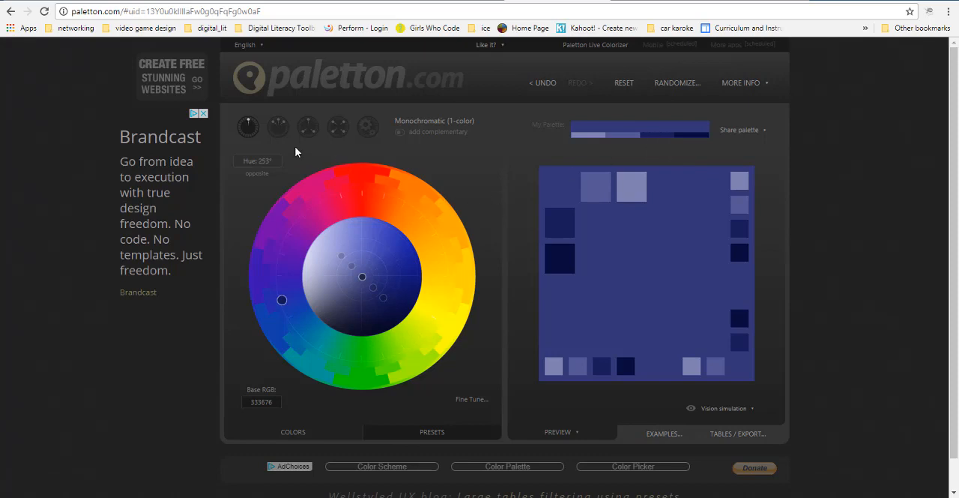
Step: Choose the Adjacent (3-colors) scheme, rotate its base to teal and tweak shade brightness
click(279, 126)
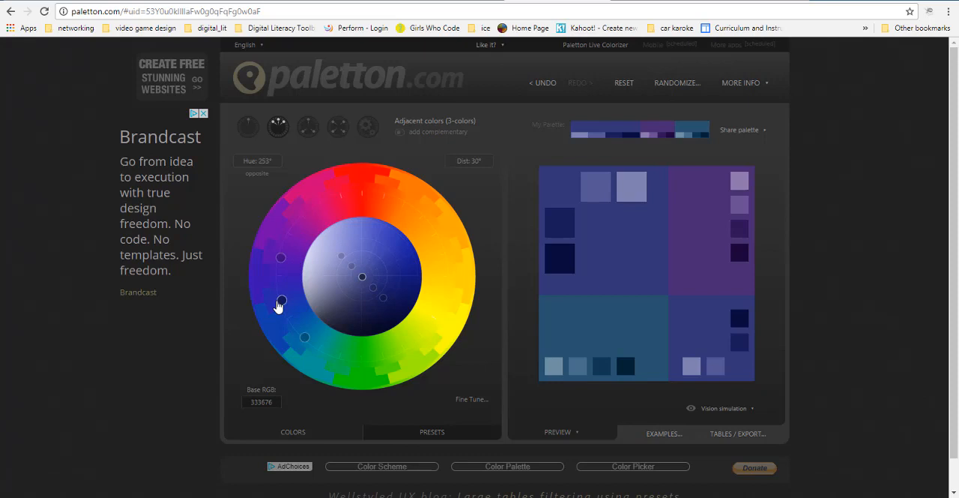
drag(280, 303, 302, 217)
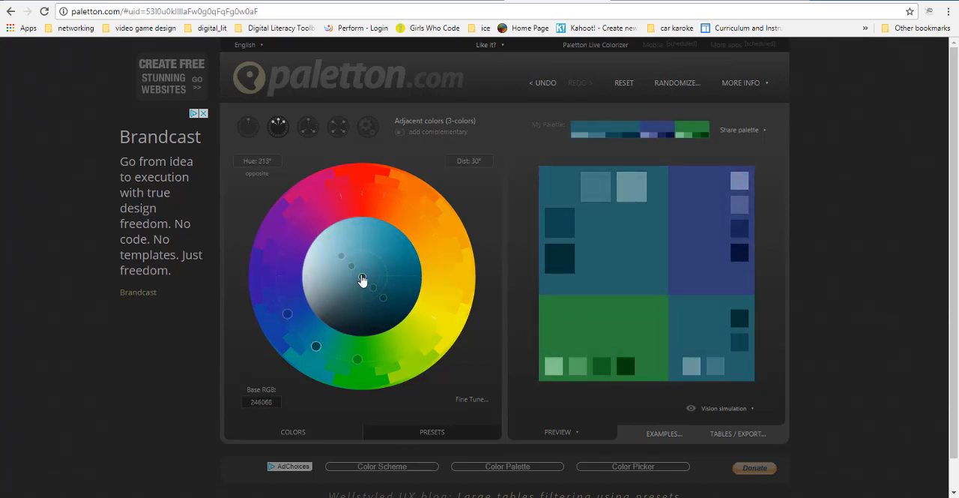
drag(362, 279, 367, 264)
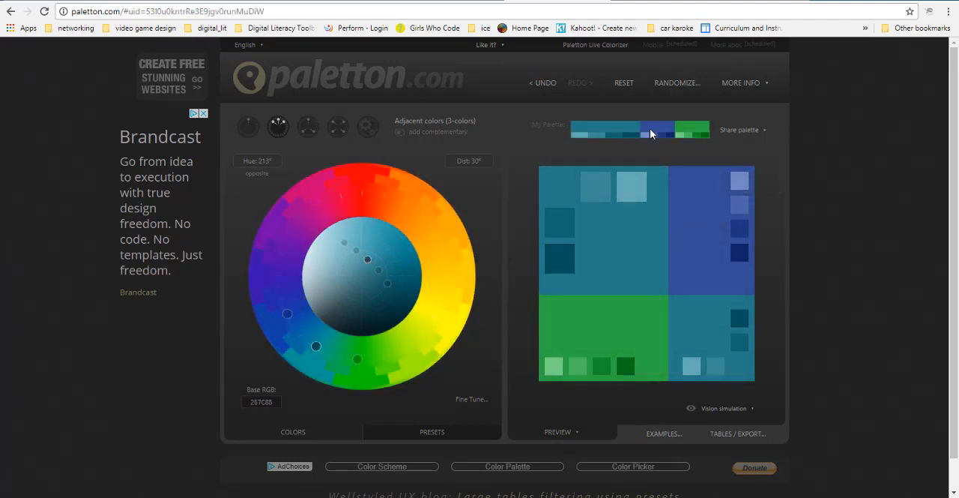
mouse_move(656, 131)
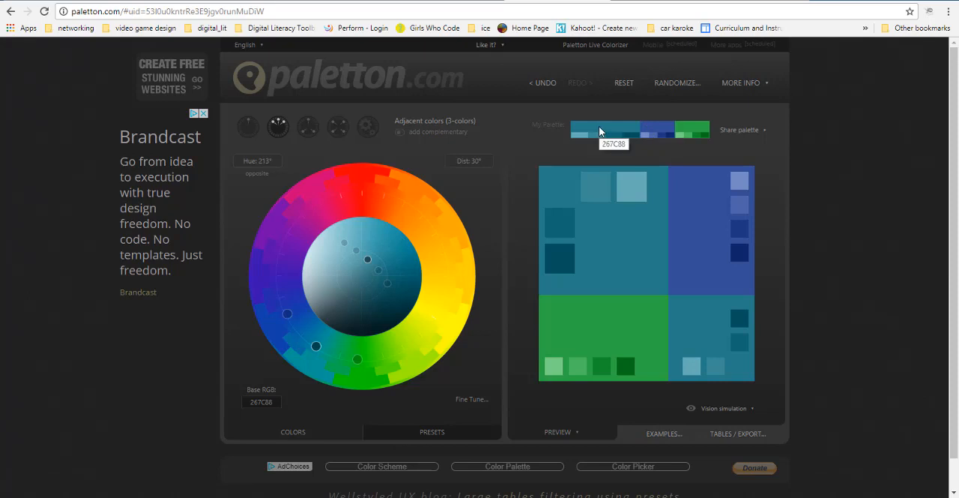
mouse_move(502, 137)
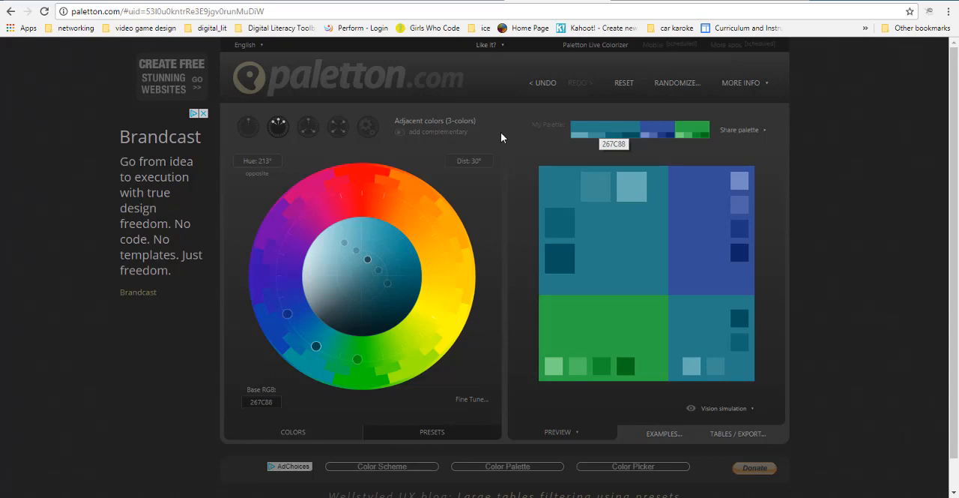
Step: Choose the Triad (3-colors) scheme, set a yellow-green base and refine the shading
click(307, 126)
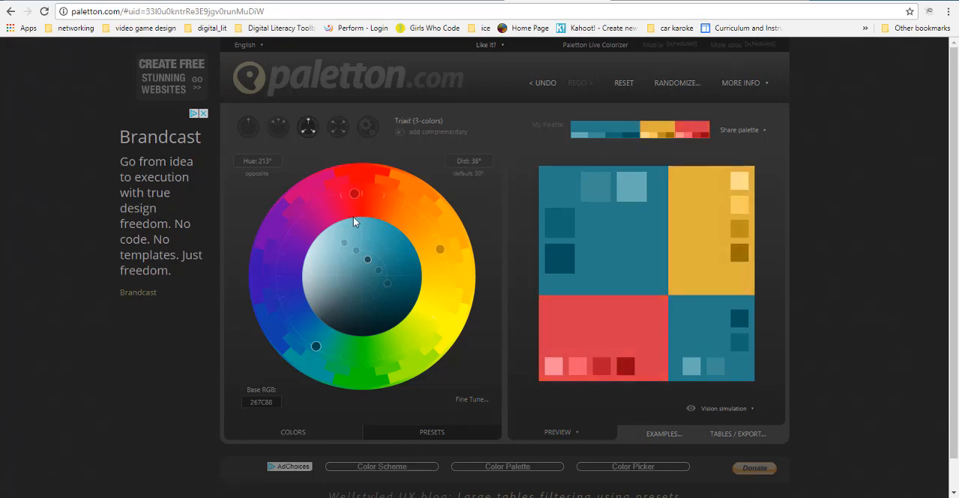
drag(353, 194, 292, 231)
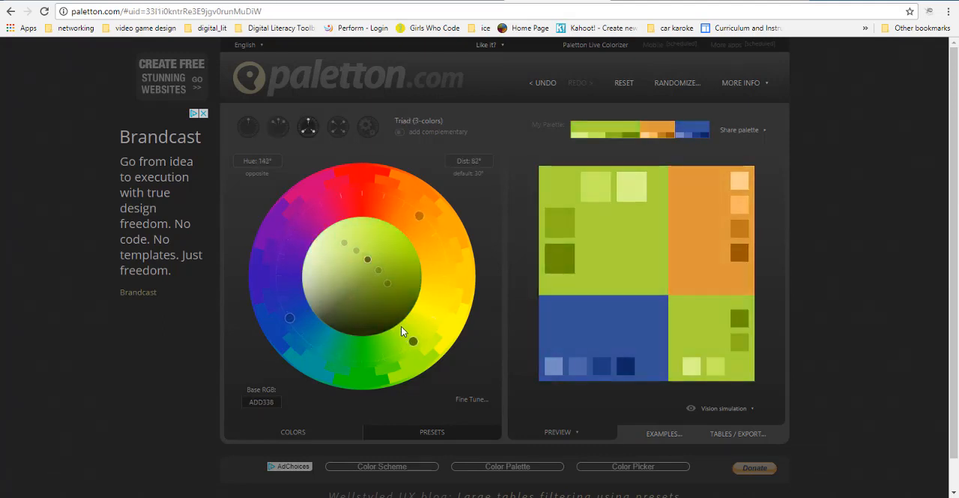
drag(412, 342, 363, 360)
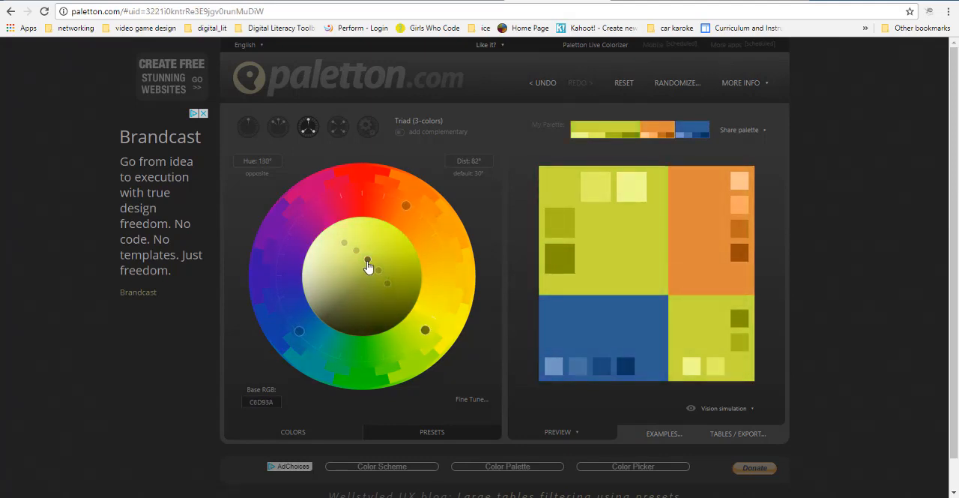
drag(367, 267, 347, 282)
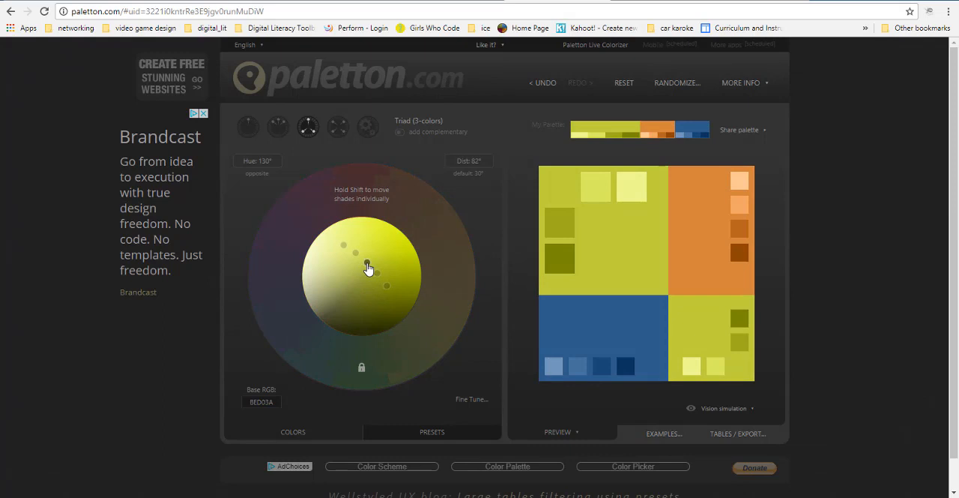
drag(369, 268, 367, 262)
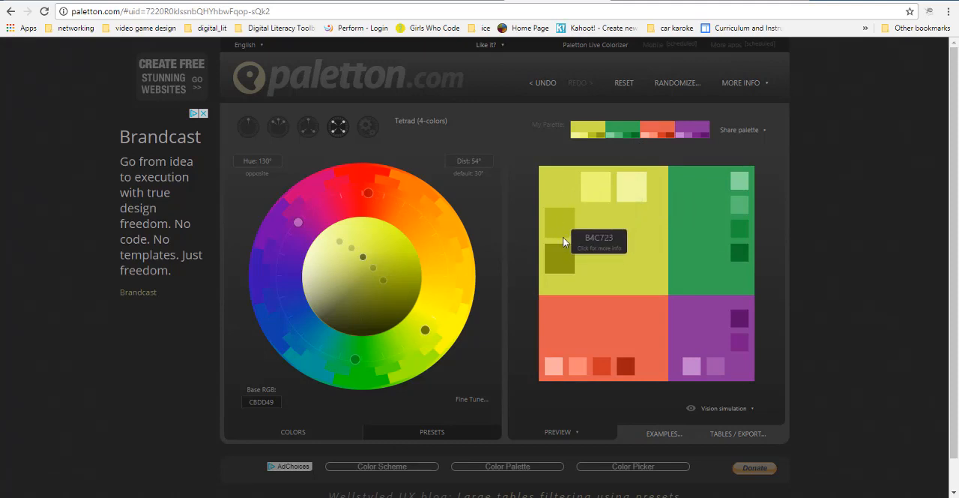
mouse_move(564, 260)
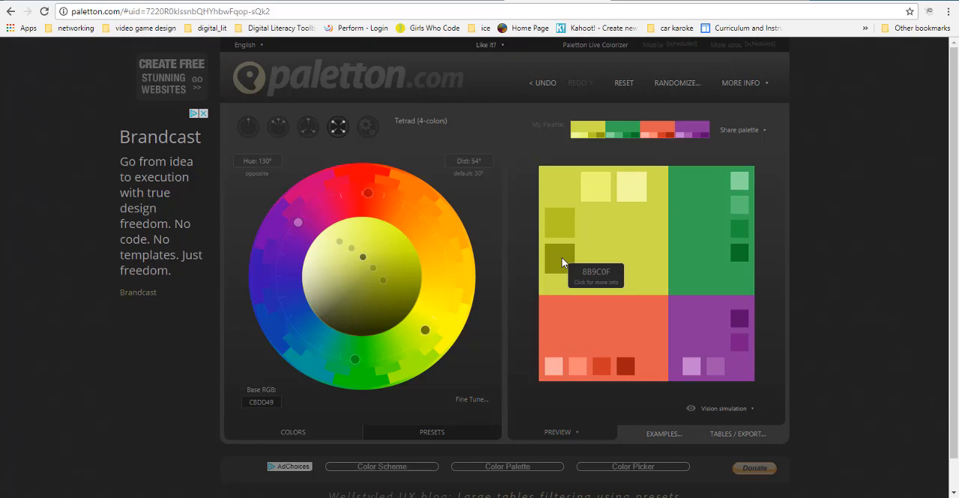
mouse_move(607, 255)
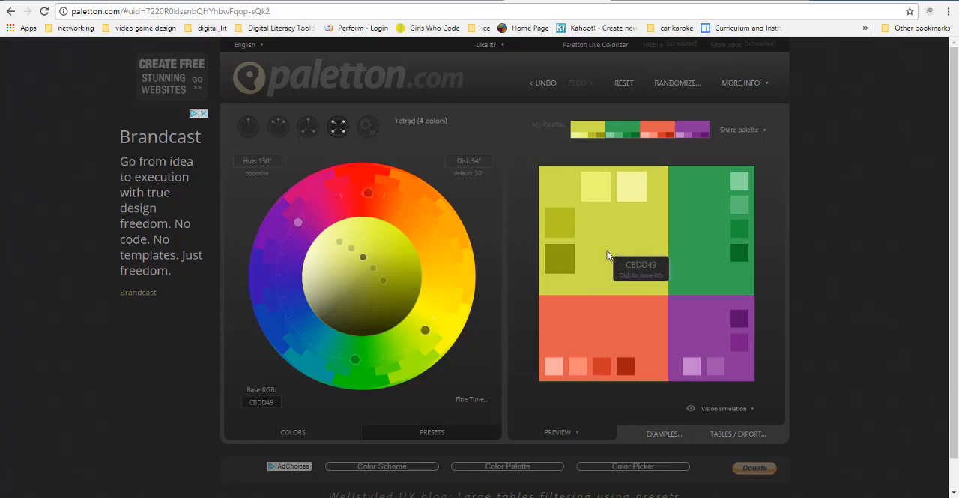